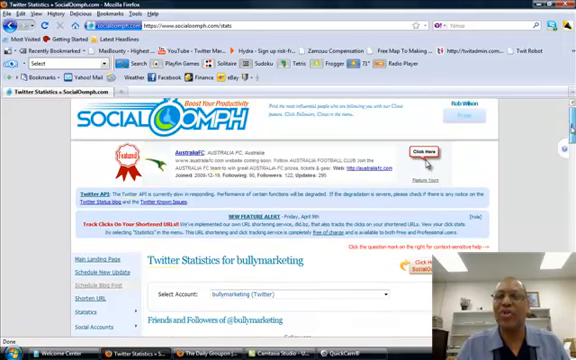
scroll("down", 3)
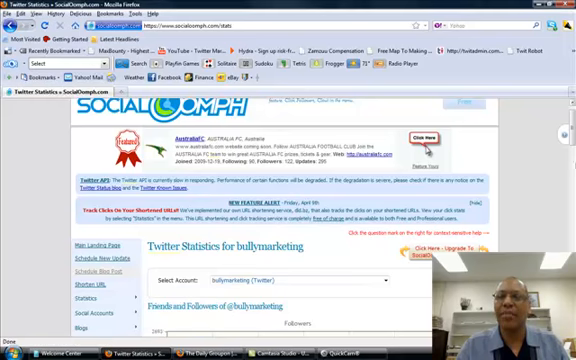
scroll("down", 3)
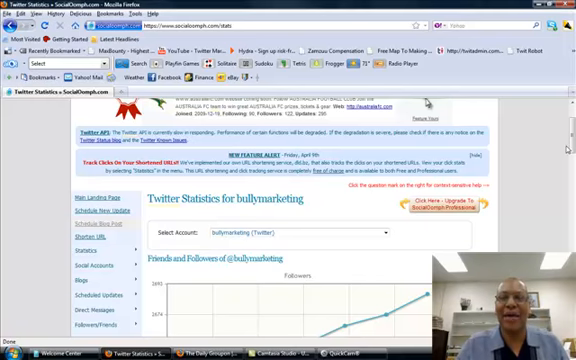
scroll("down", 3)
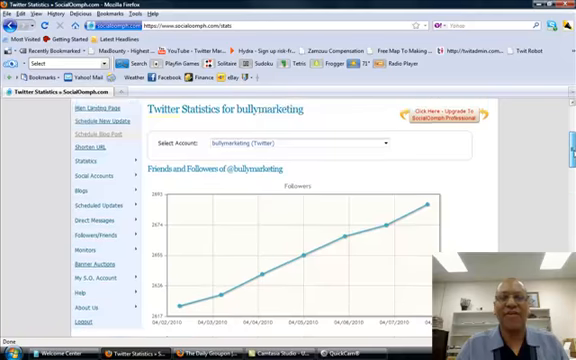
scroll("down", 3)
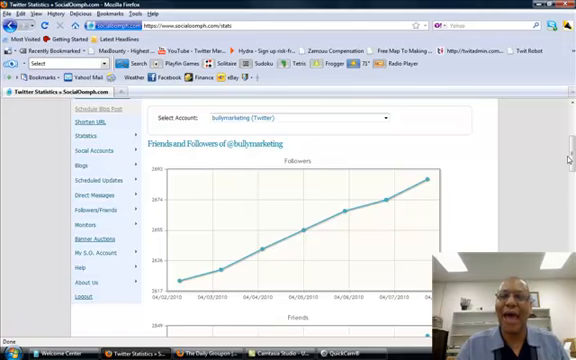
scroll("down", 3)
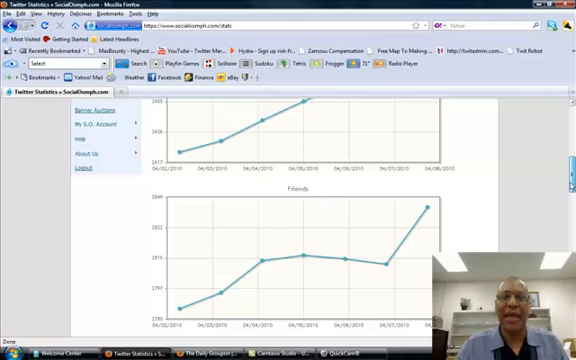
scroll("down", 3)
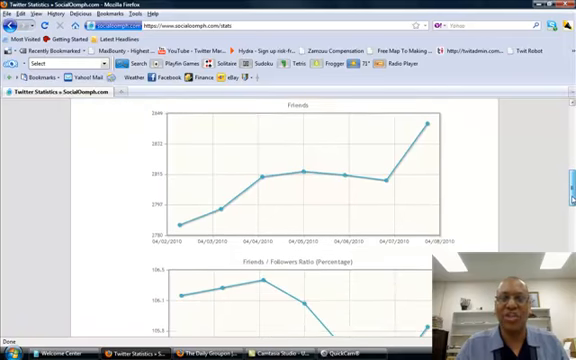
scroll("down", 3)
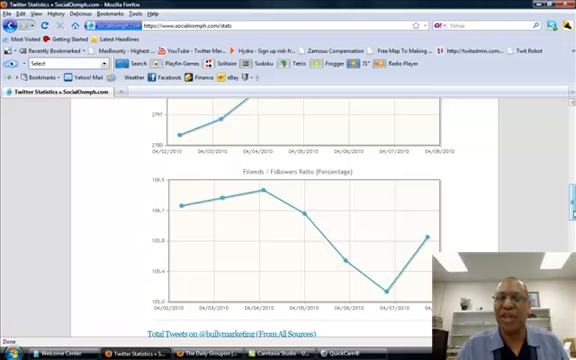
scroll("down", 3)
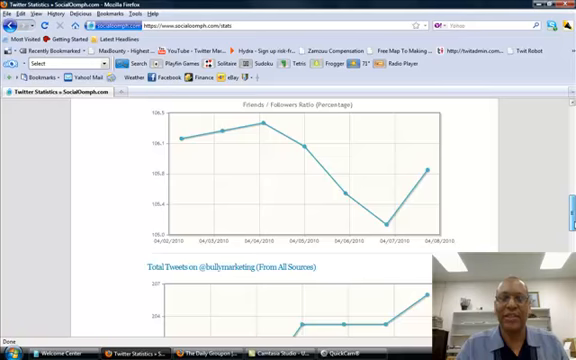
scroll("down", 3)
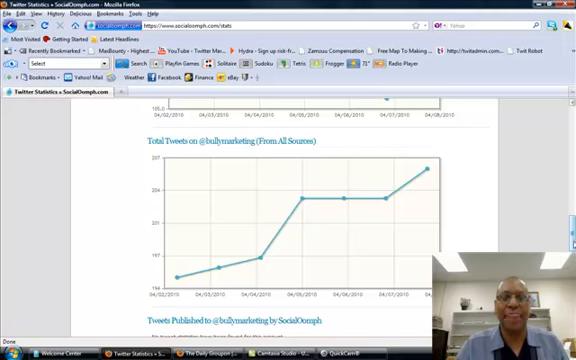
scroll("down", 3)
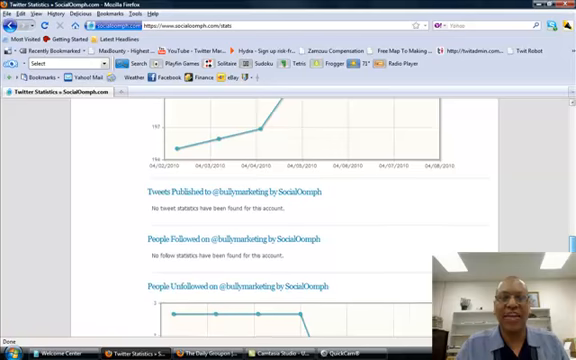
scroll("down", 3)
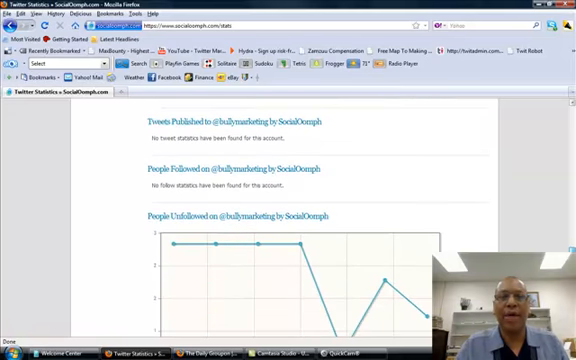
scroll("down", 3)
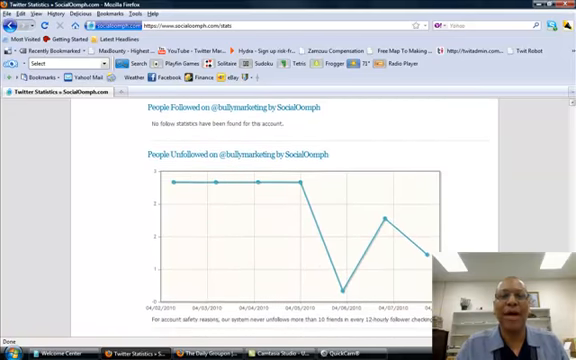
scroll("down", 3)
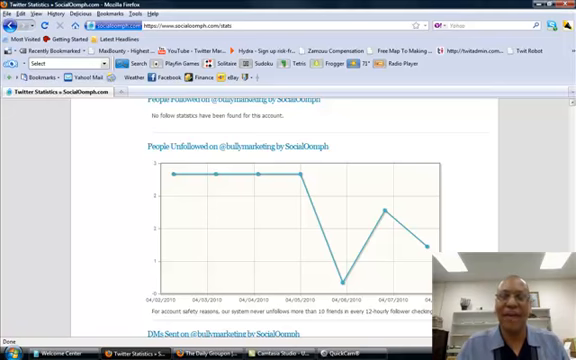
scroll("down", 3)
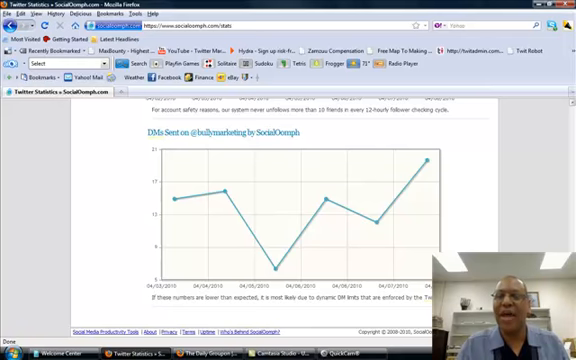
scroll("down", 3)
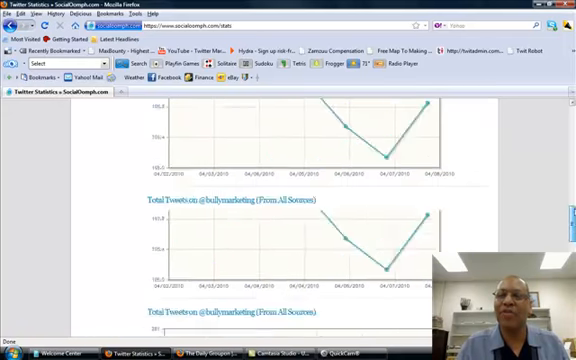
scroll("up", 3)
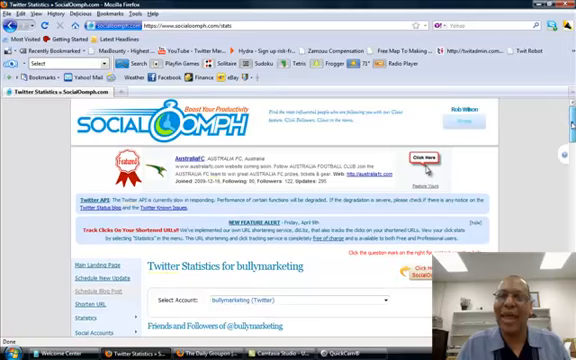